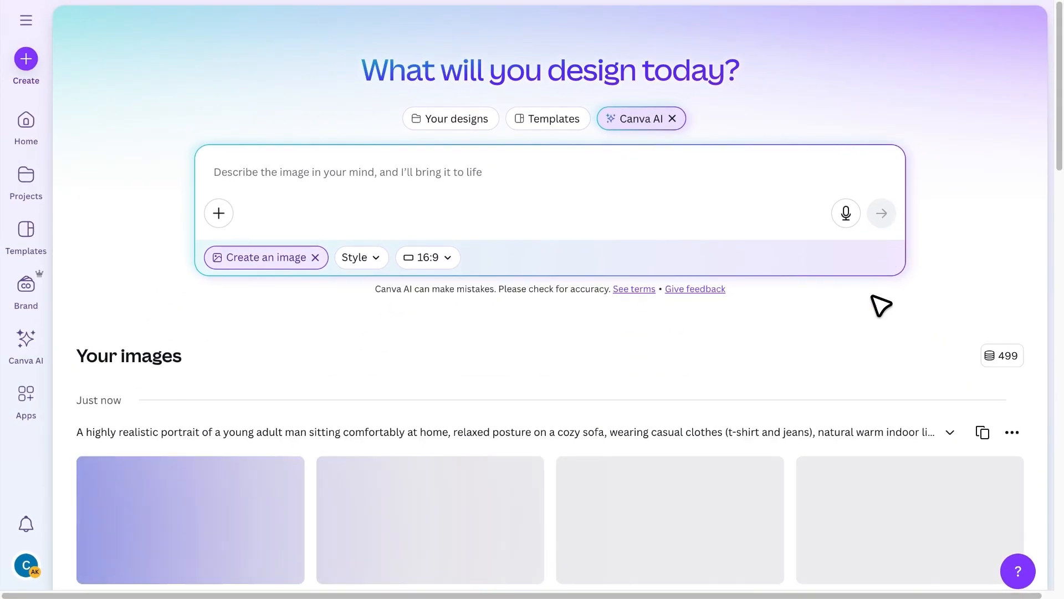
Switch the Canva home search to Canva AI and choose Create an image
click(190, 519)
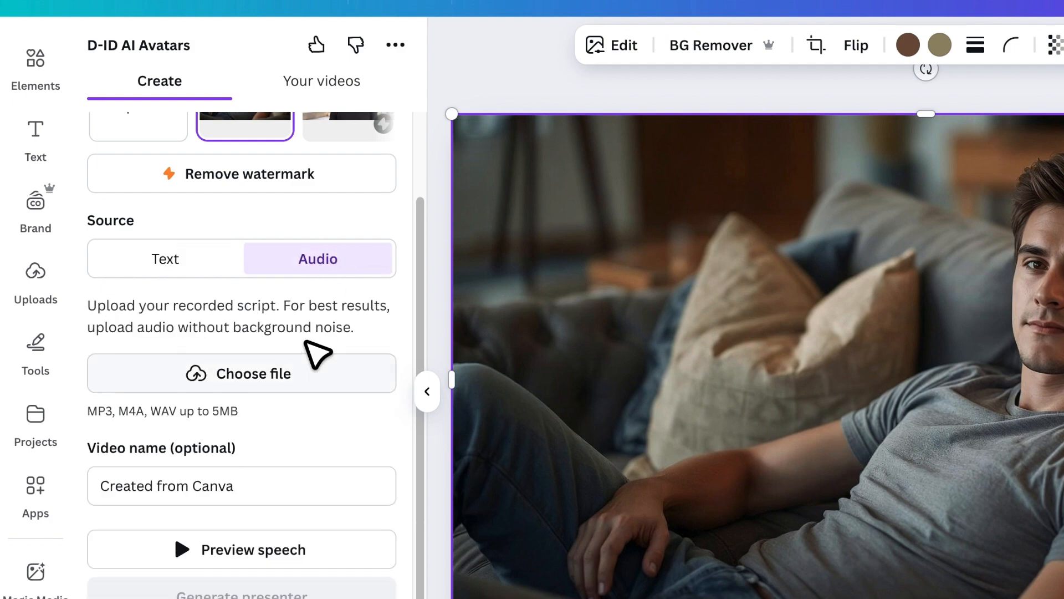
click(165, 258)
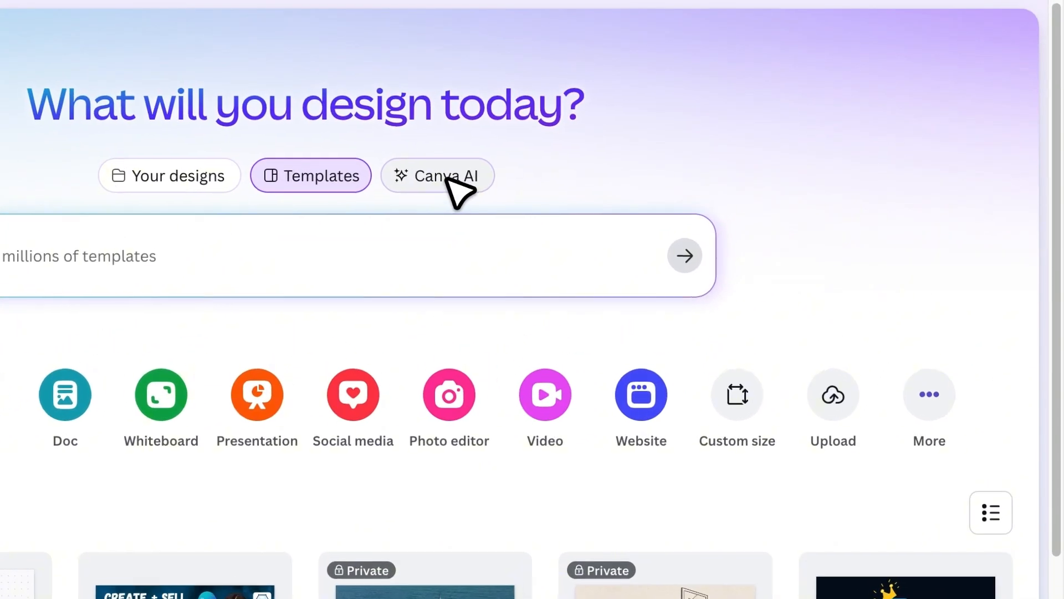
click(436, 175)
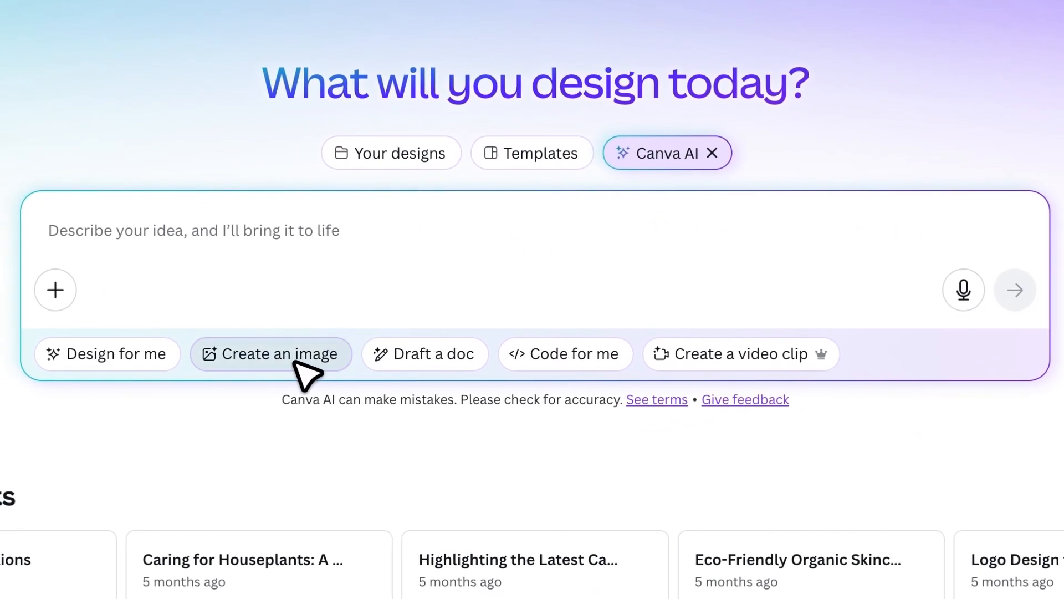
click(270, 352)
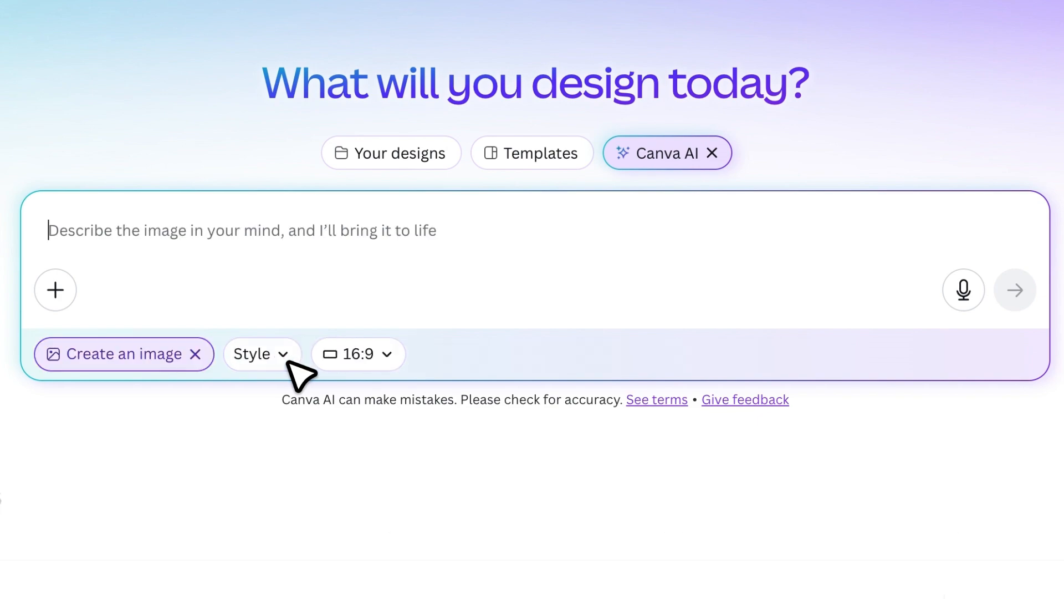
Review the image style options and the 16:9 aspect ratio presets
click(262, 353)
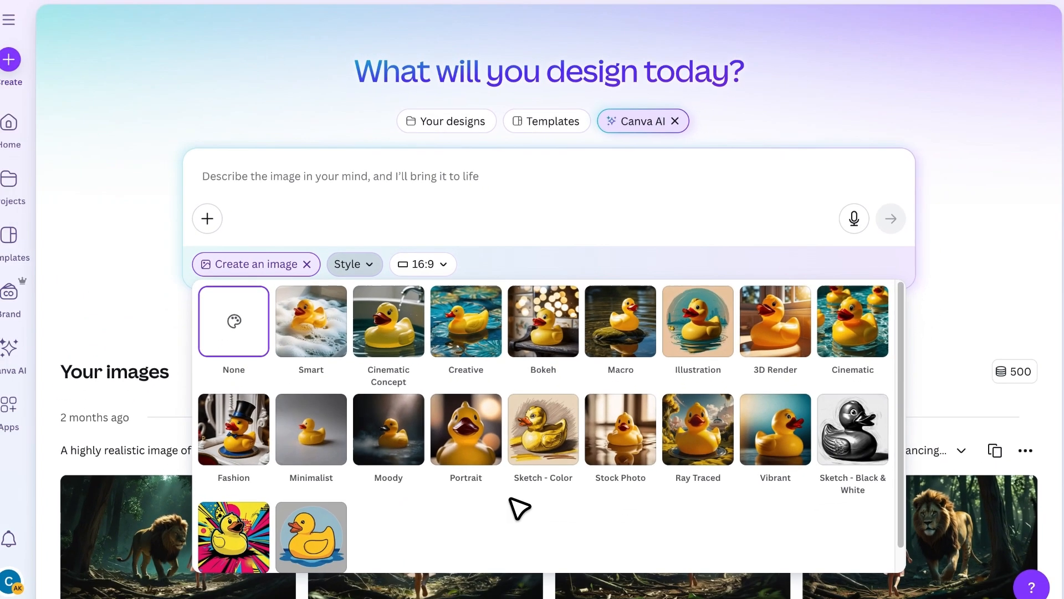
scroll(down, 3)
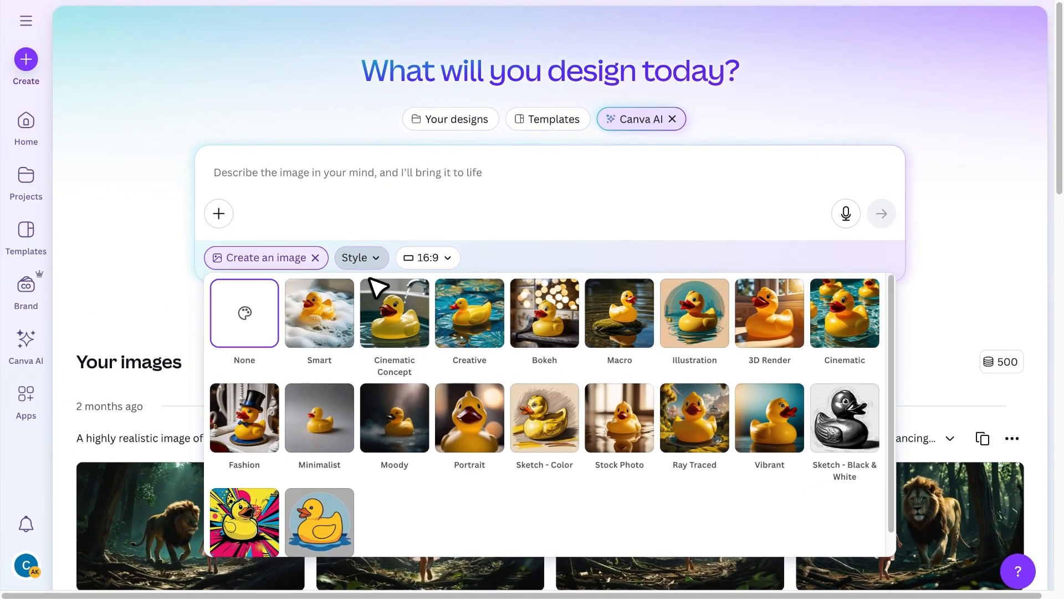
click(426, 257)
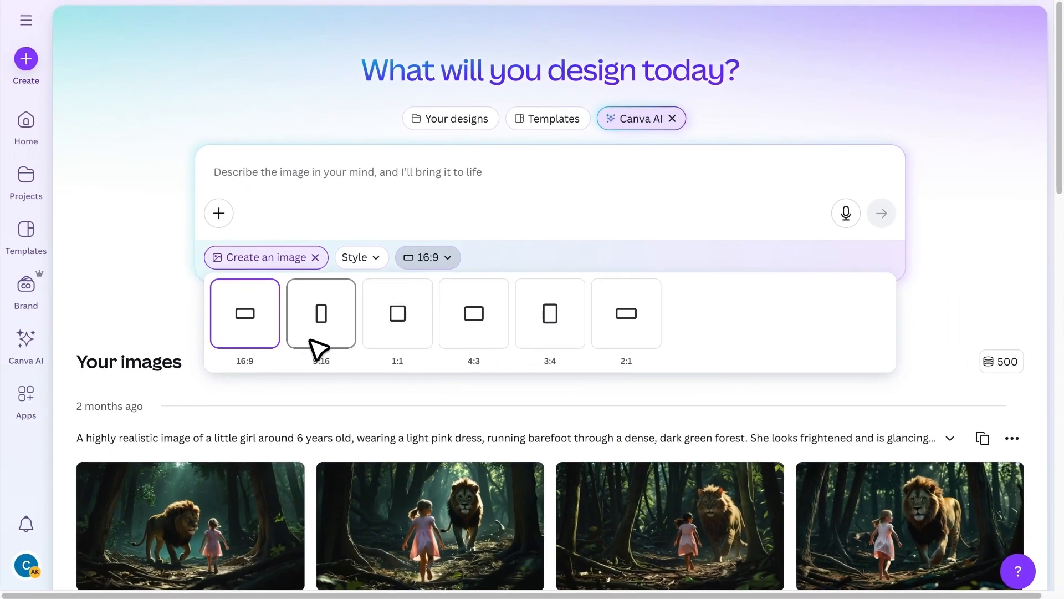
mouse_move(298, 329)
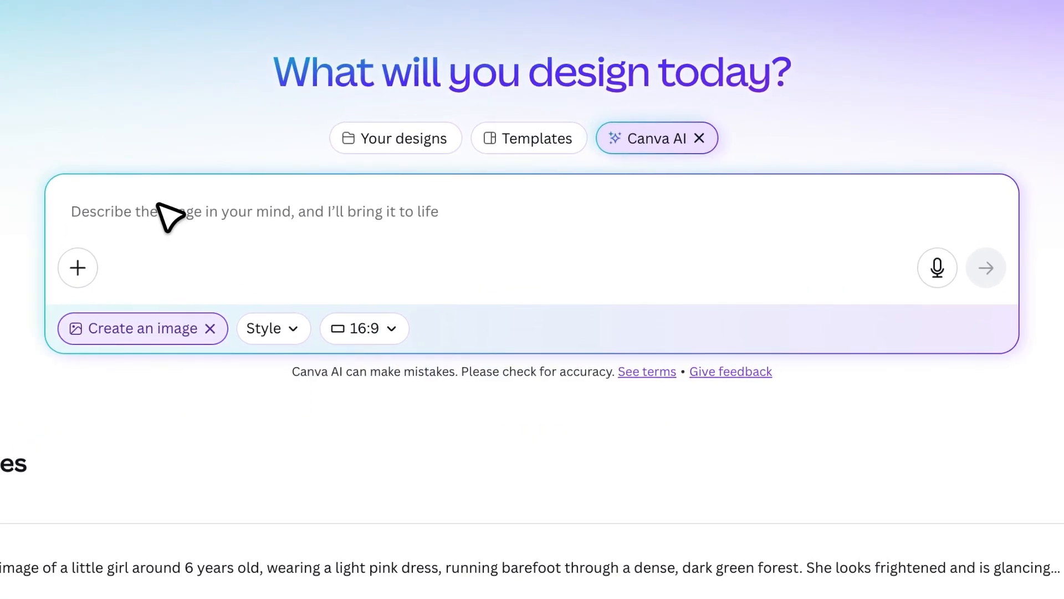
mouse_move(197, 241)
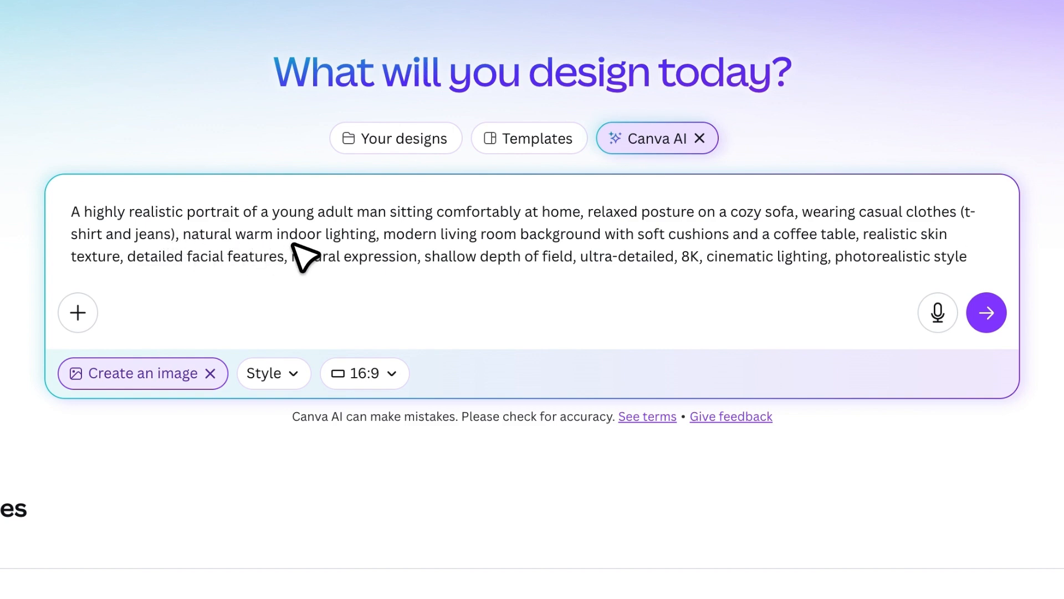
mouse_move(519, 258)
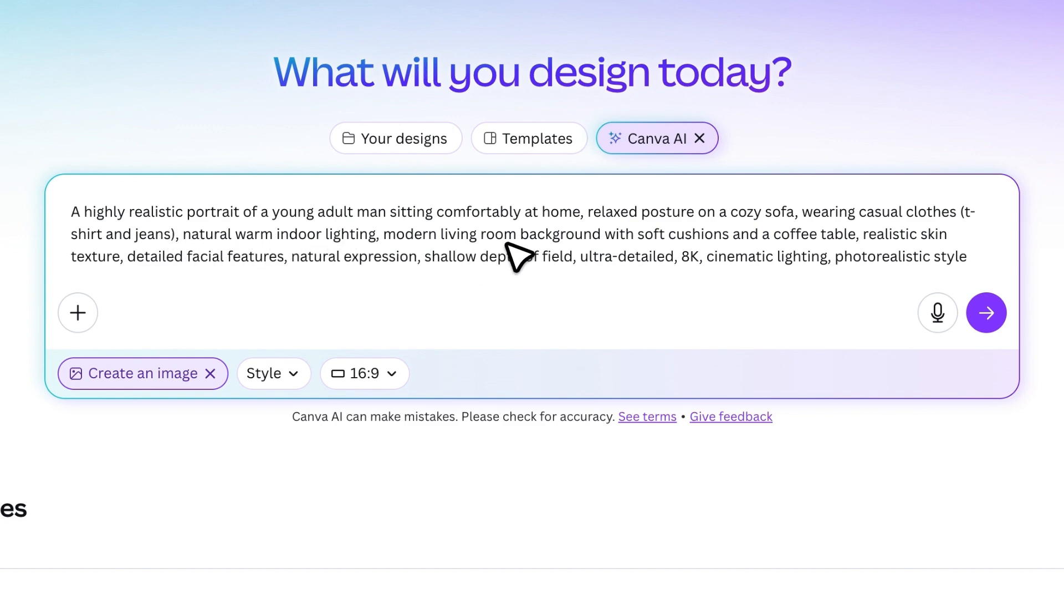
mouse_move(533, 256)
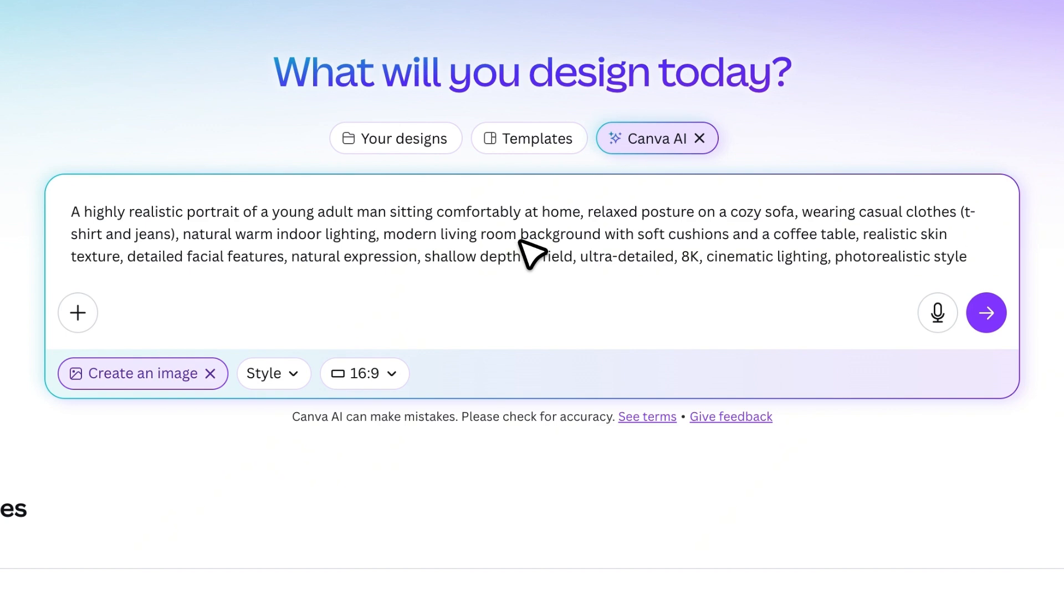
mouse_move(987, 312)
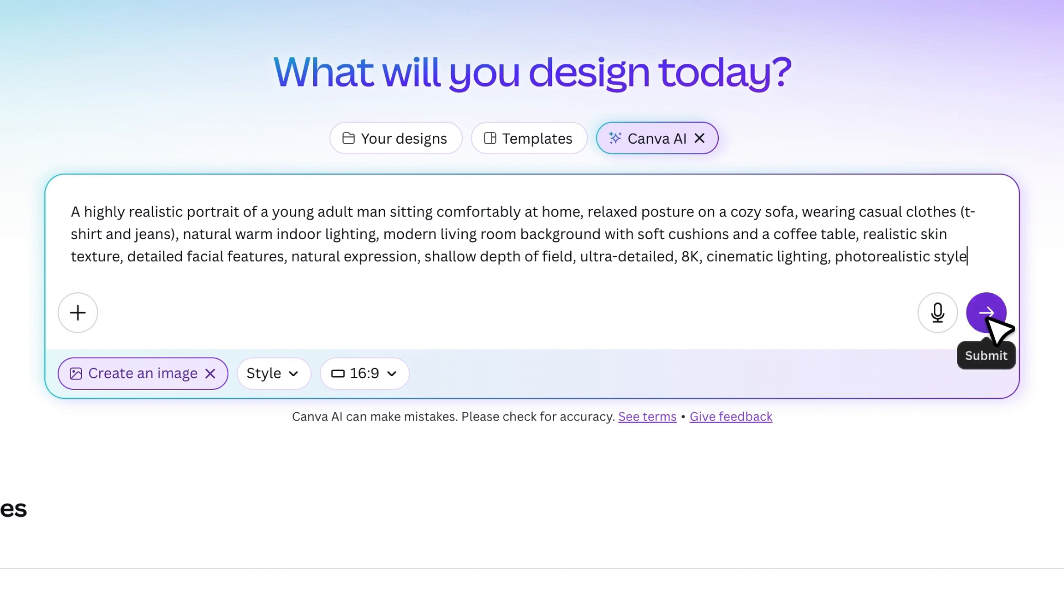
Submit the photorealistic young-man-on-sofa prompt to generate four 16:9 images
click(986, 313)
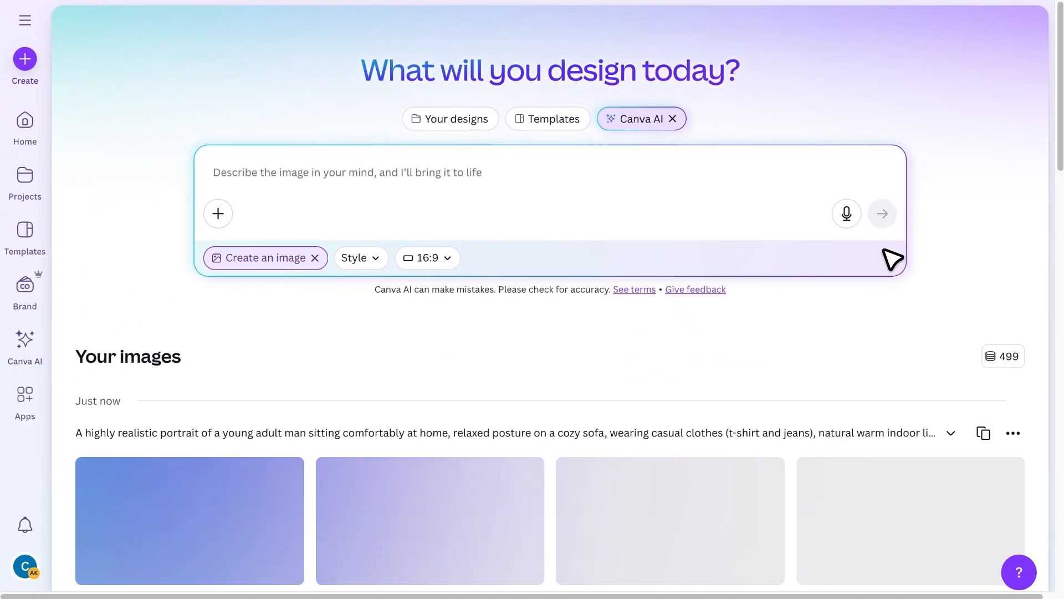
Boost the first generated sofa portrait to 3,200 × 1,792 px and preview it
scroll(down, 3)
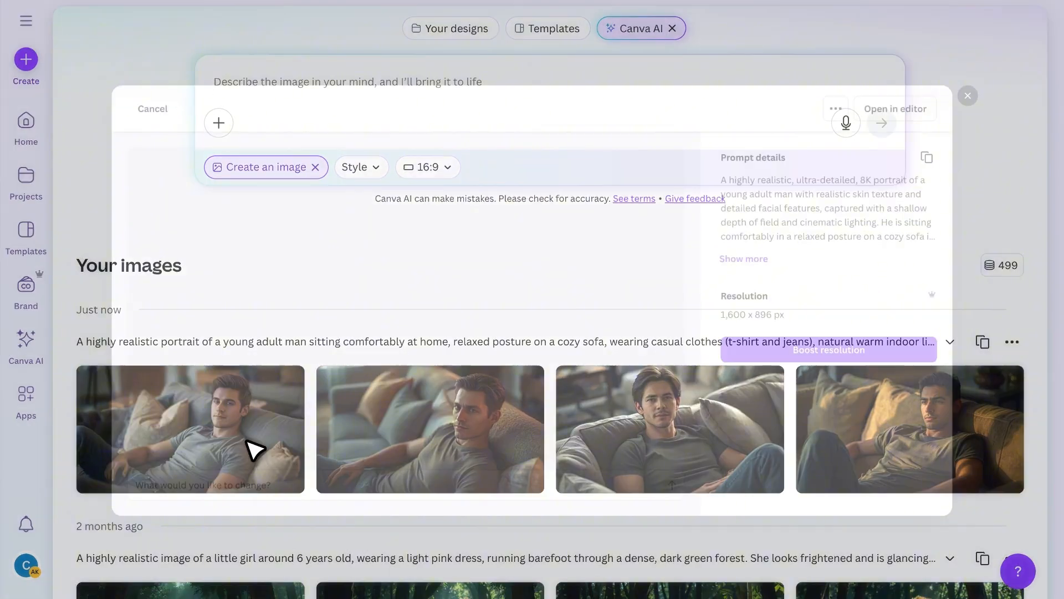
click(190, 428)
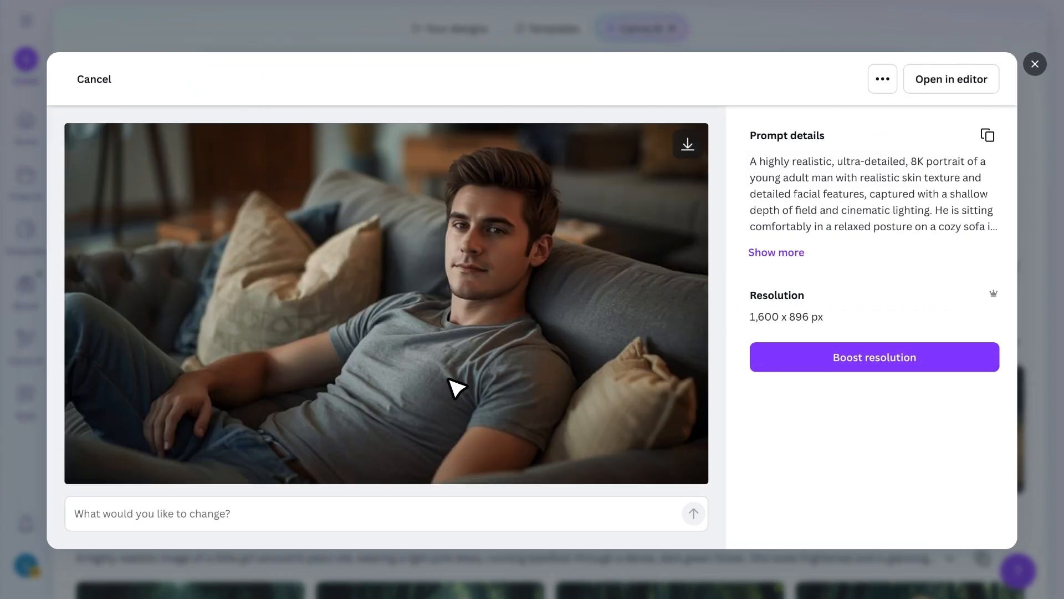
mouse_move(866, 402)
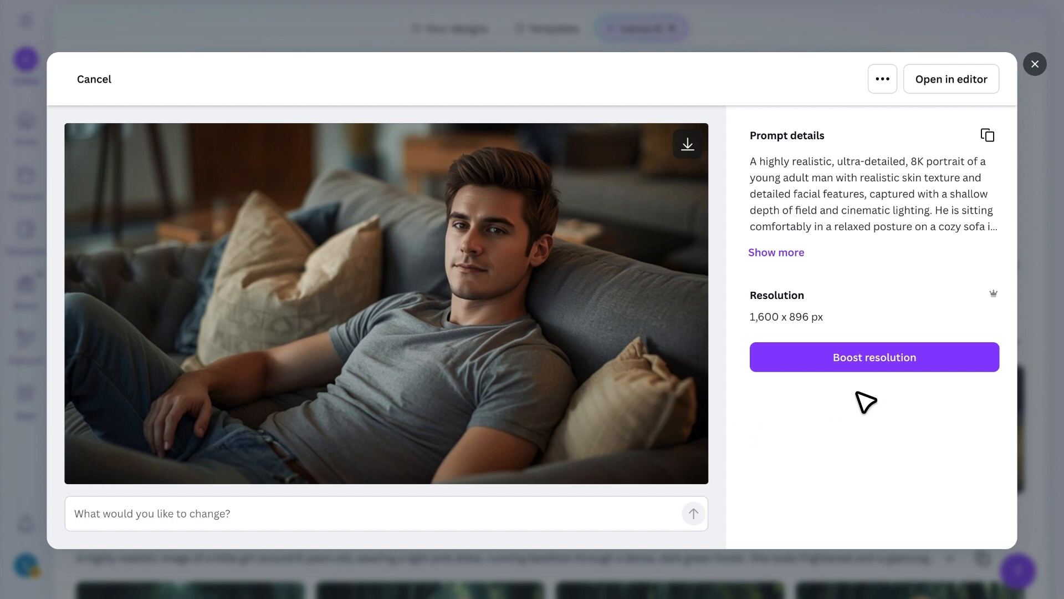
click(874, 357)
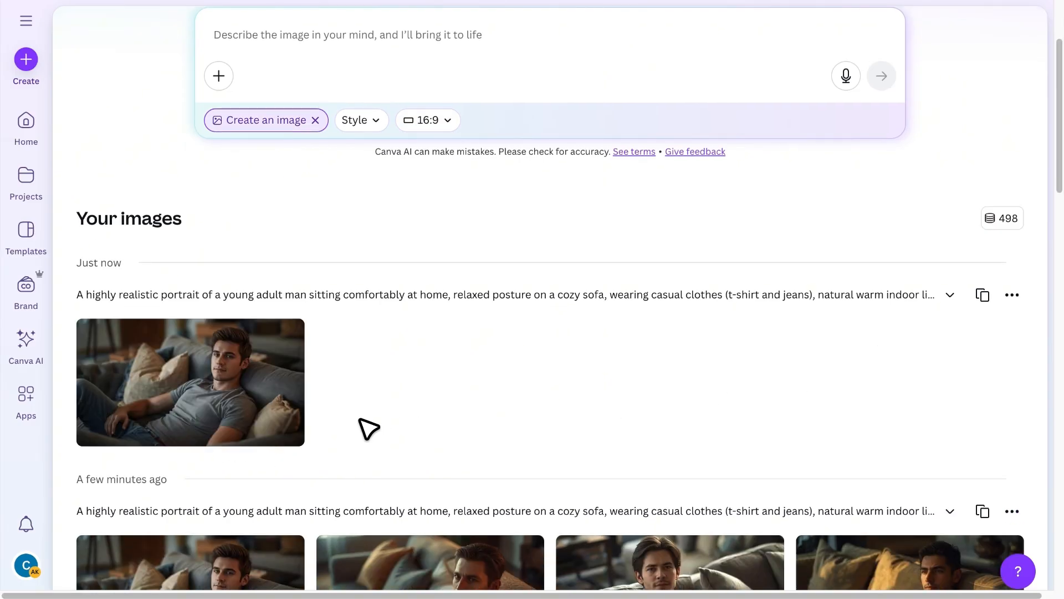
click(189, 381)
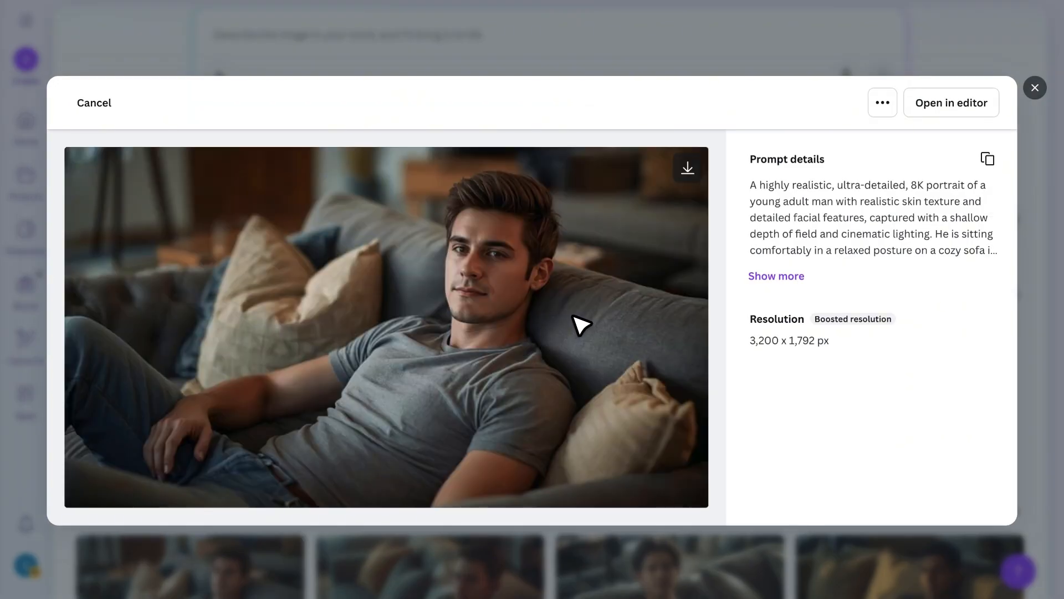
Open the boosted portrait as a new 3200 × 1792 px design and dismiss the Image edit panel
click(952, 102)
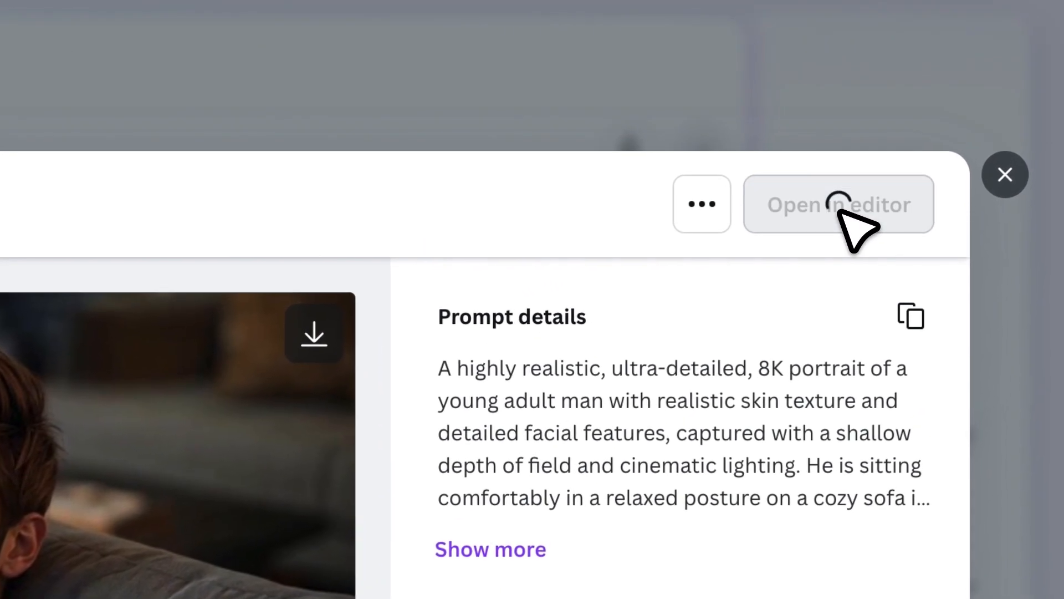
click(838, 204)
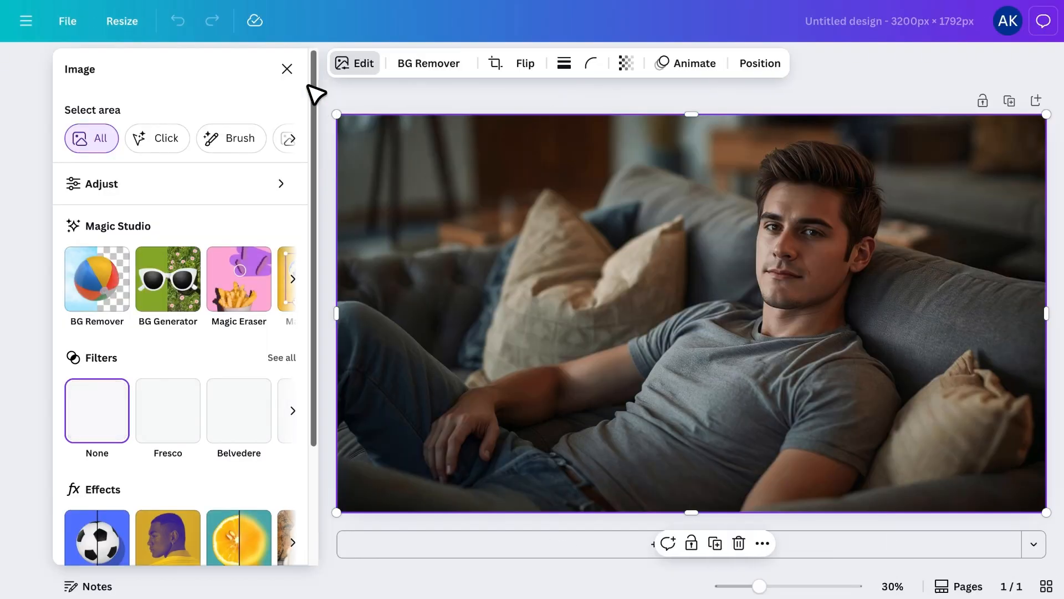
click(286, 69)
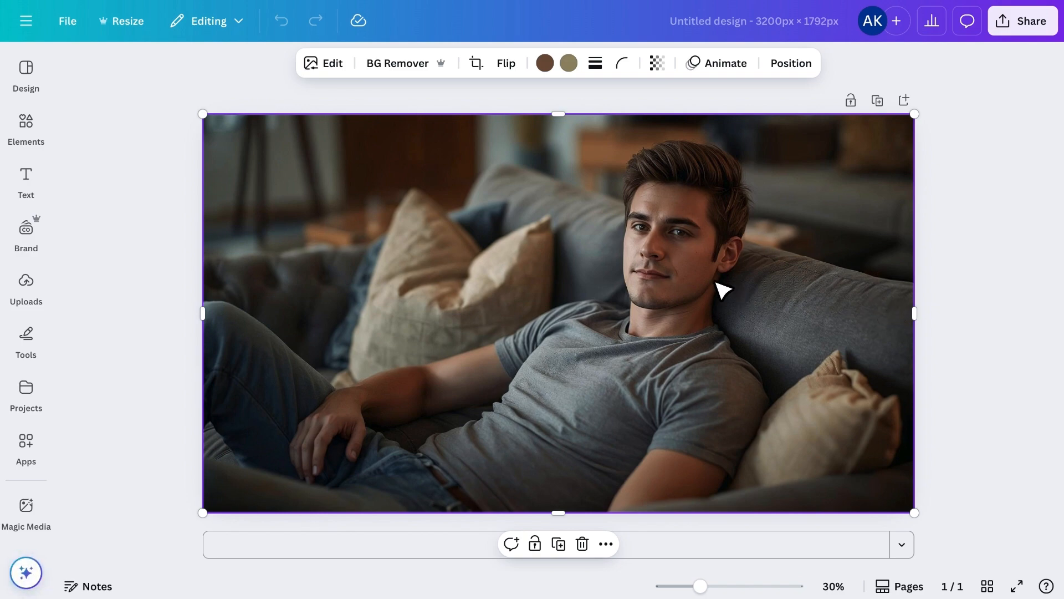
Find and launch the D-ID AI Avatars app from Canva's Apps search for 'd-id'
click(26, 441)
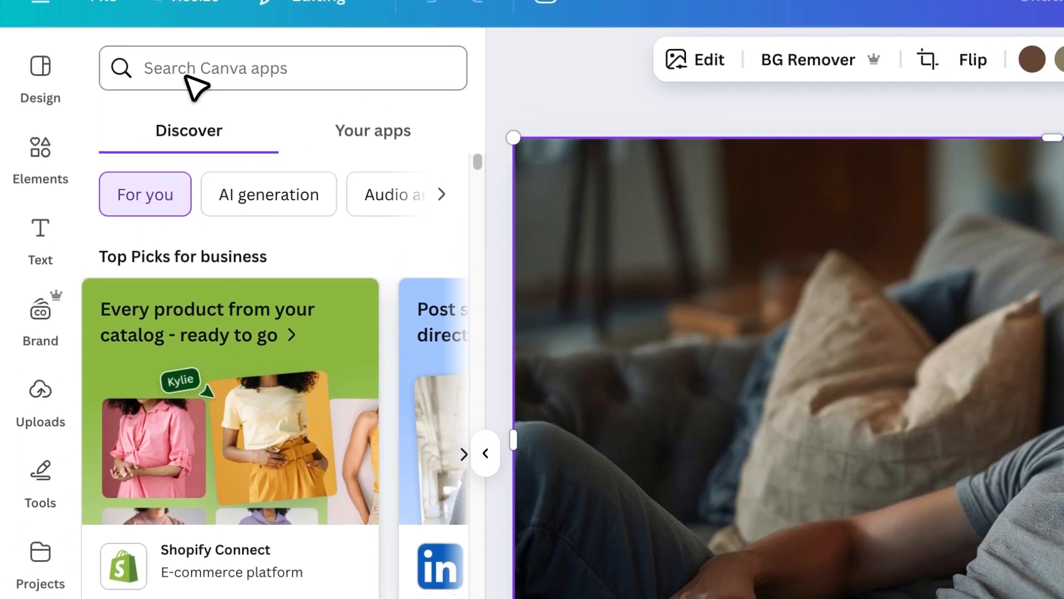
text(d-id)
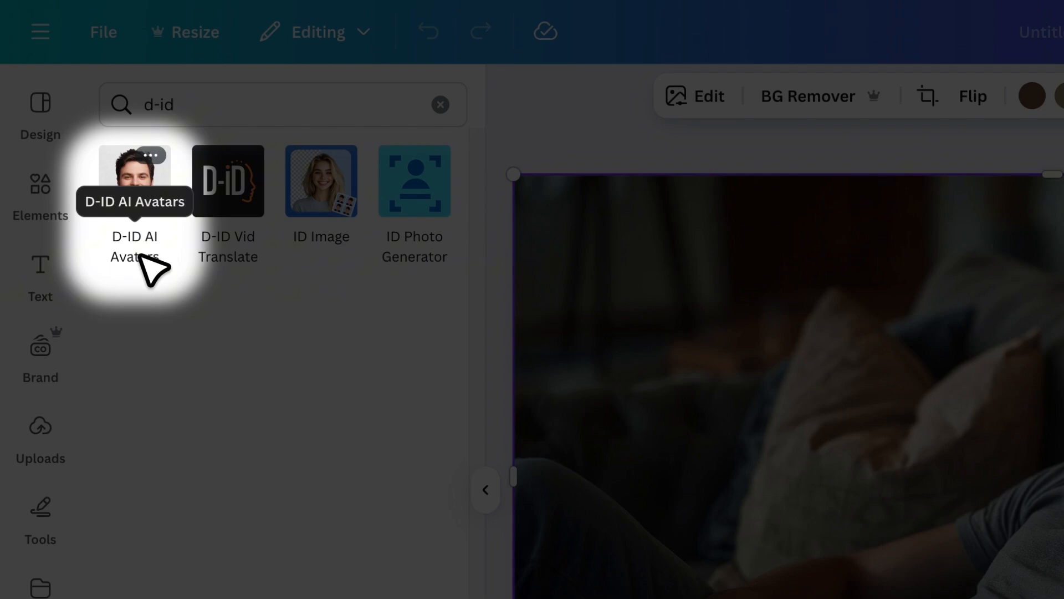
click(134, 181)
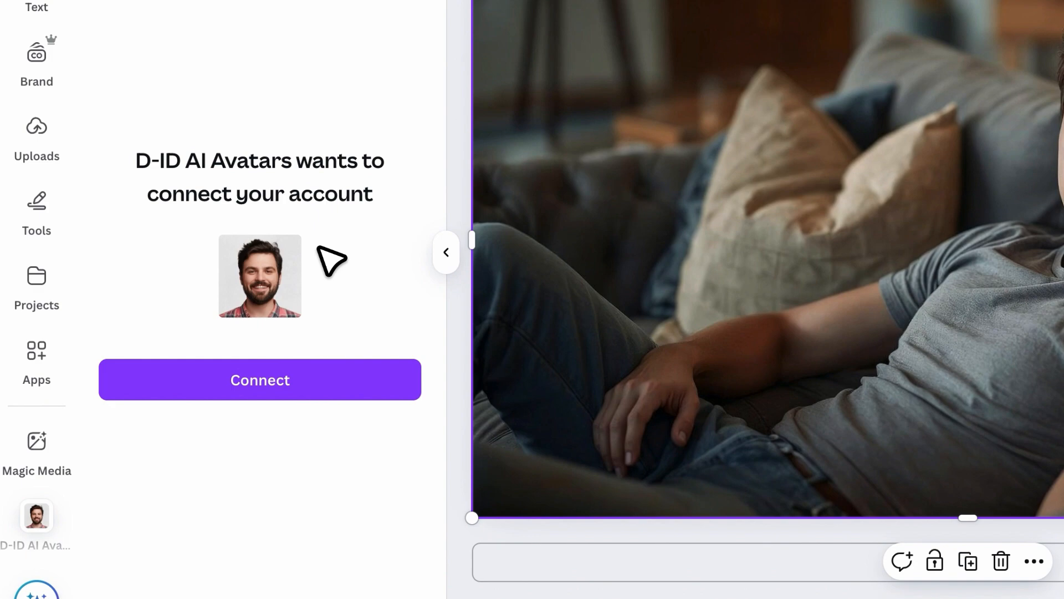
Connect the D-ID account and download the portrait as a 2,000 × 1,120 px PNG at size 0.625
click(260, 380)
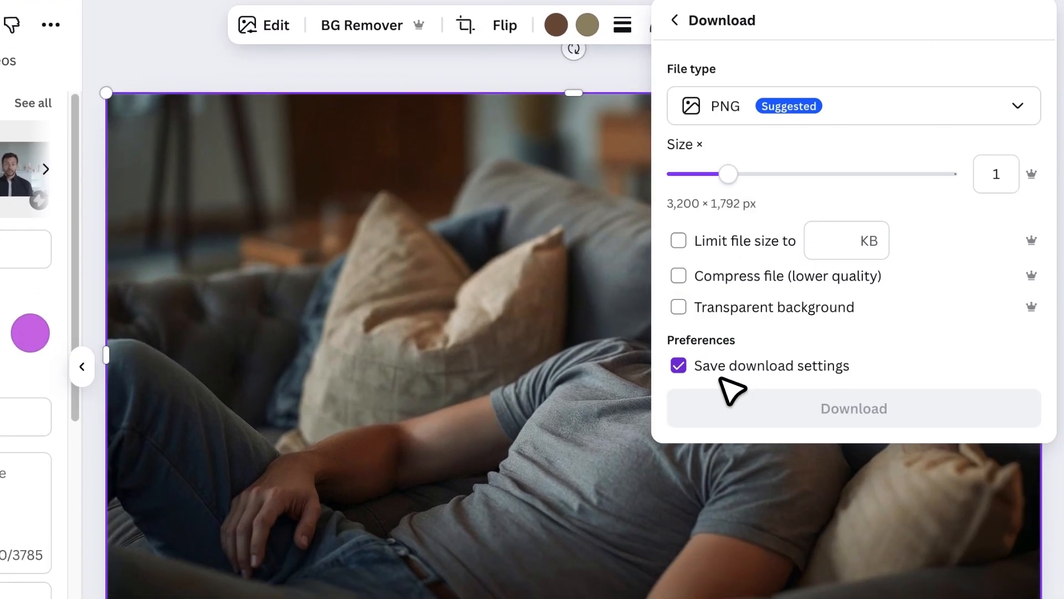
drag(728, 174, 687, 171)
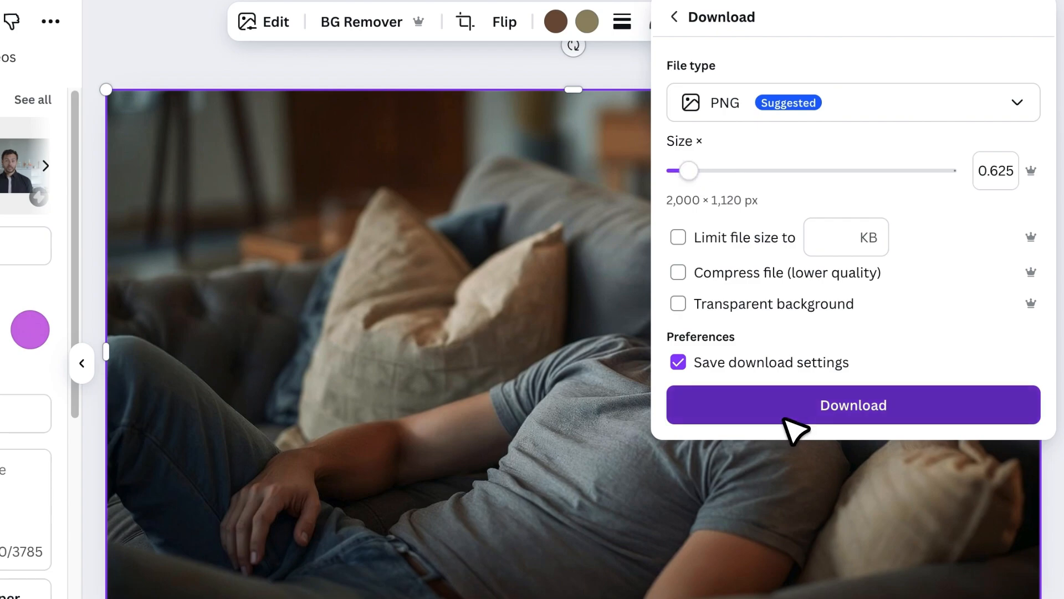
click(853, 405)
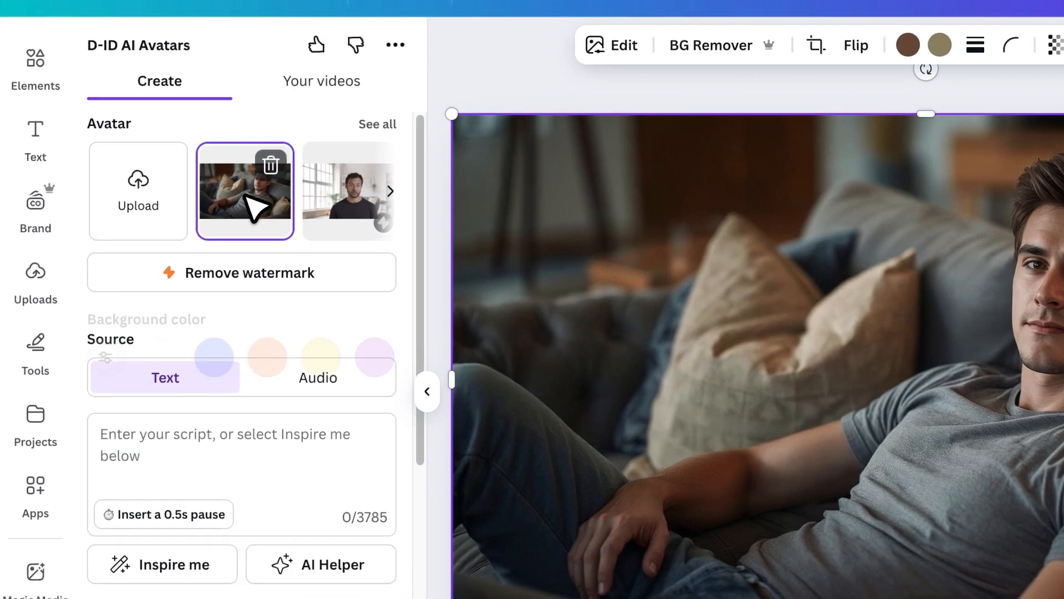
Check the Audio source option, then return to Text for the taking-a-break-at-home script
scroll(down, 3)
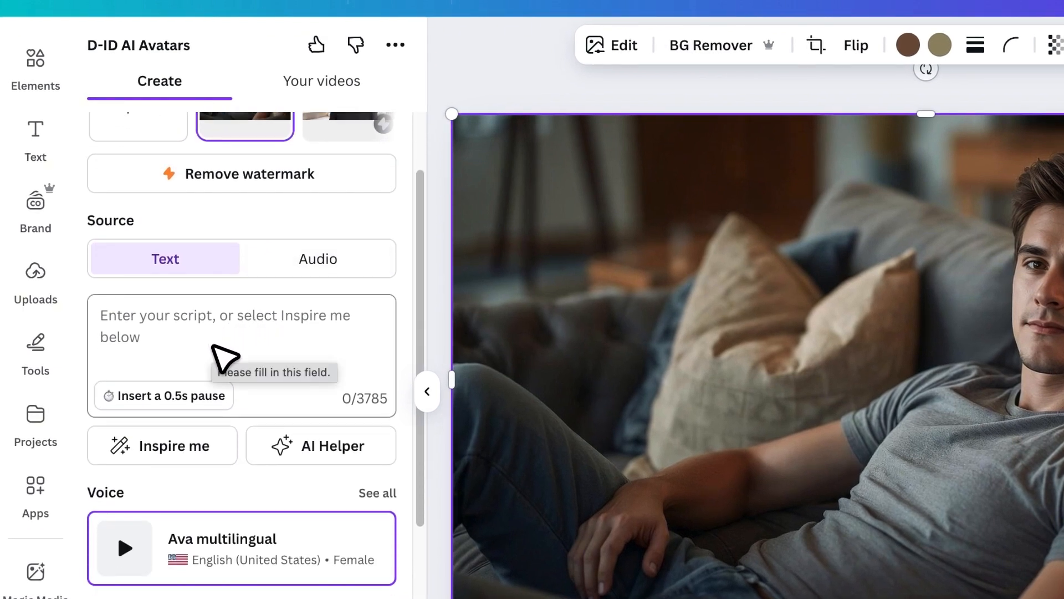
click(317, 258)
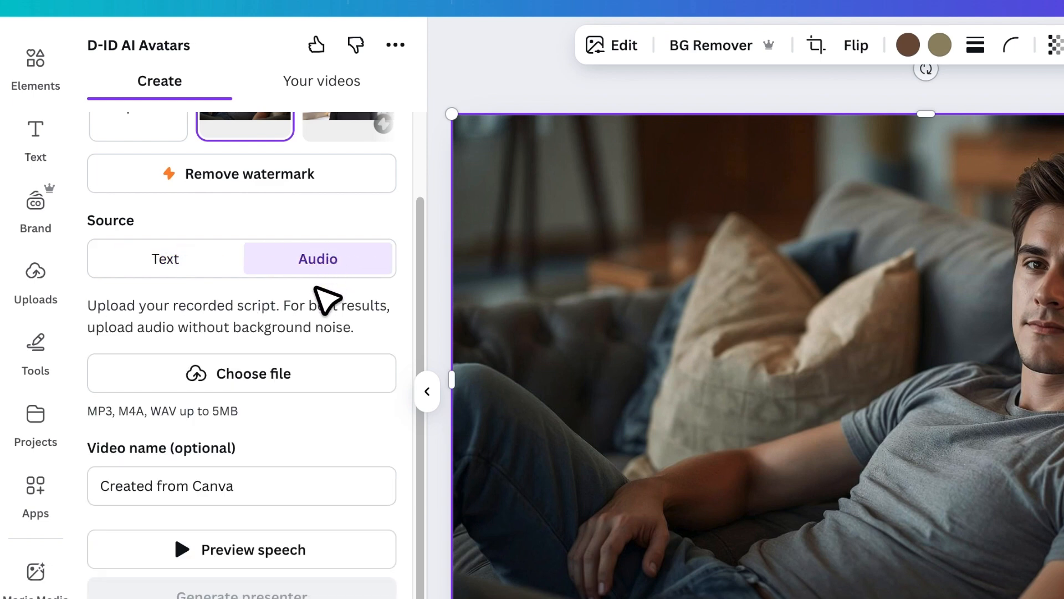
mouse_move(241, 309)
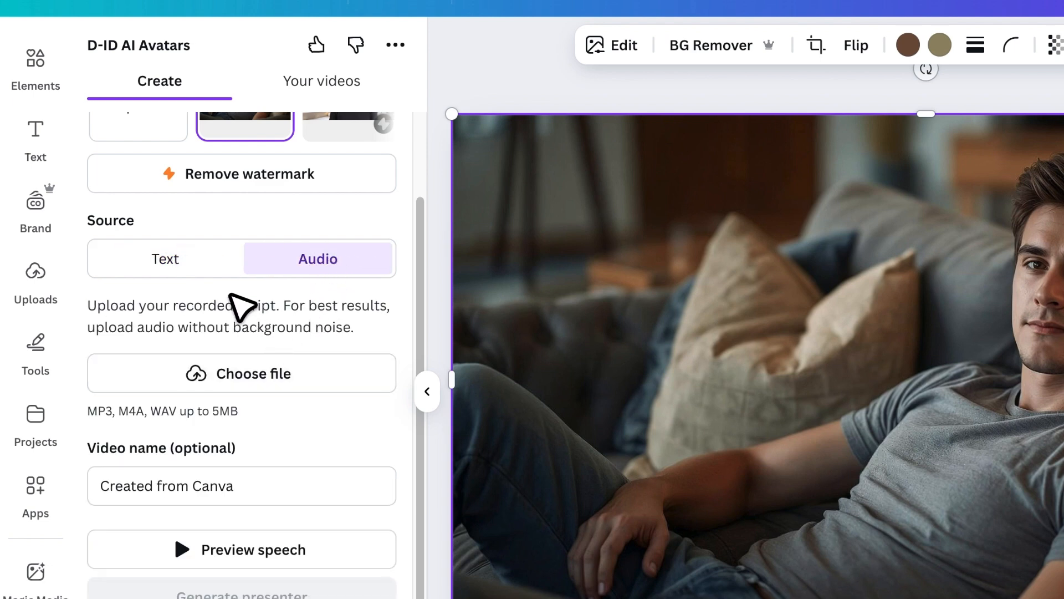
click(165, 258)
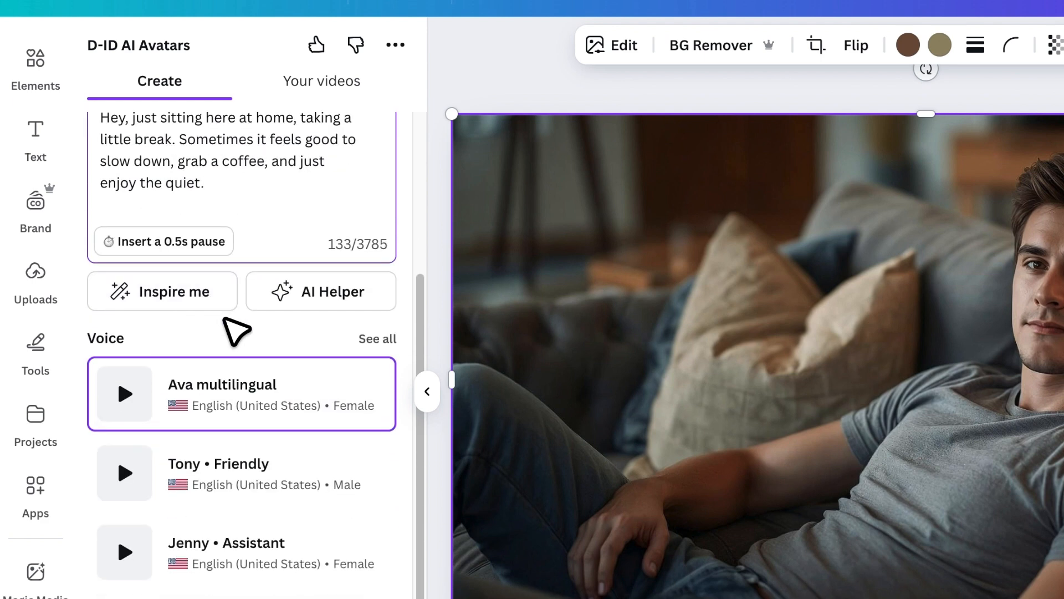
Sample voices and set Brandon, a US English male voice, as the avatar's voice
scroll(down, 3)
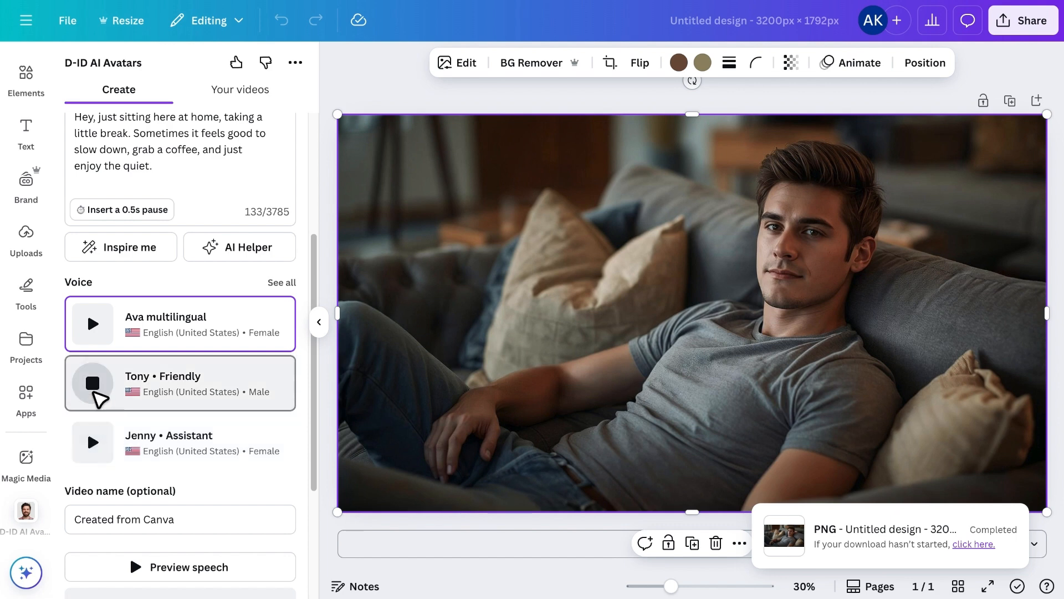
click(281, 282)
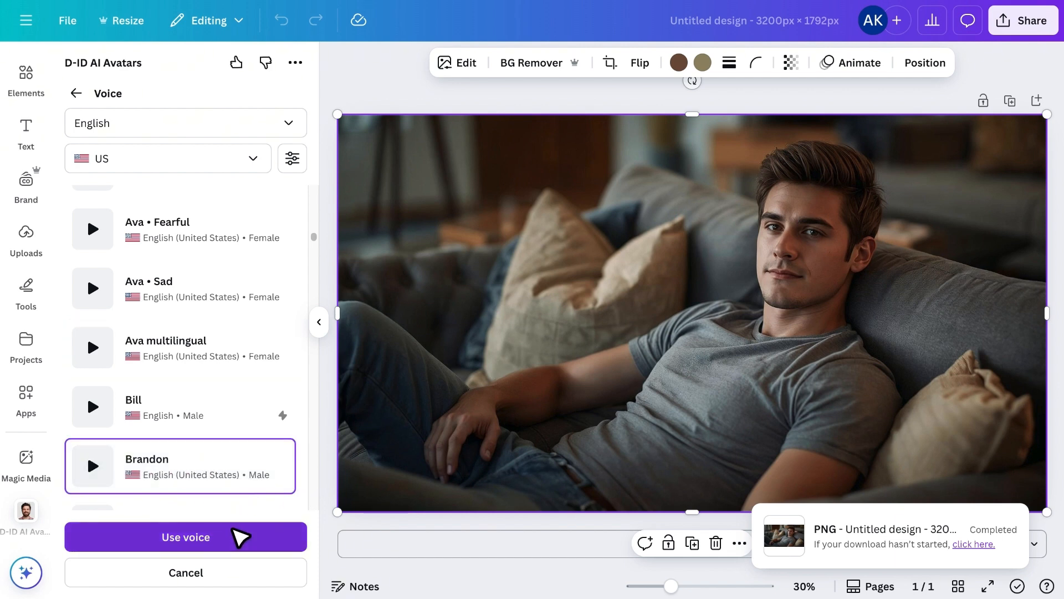
click(185, 536)
text(Avatar)
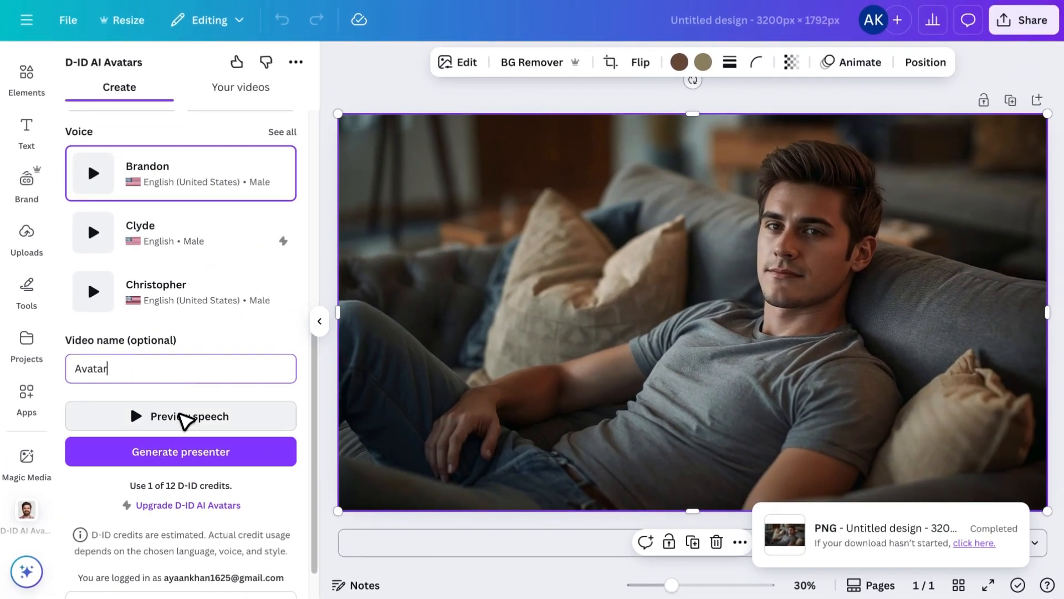
Preview the script speech for the 'Avatar' video, then start generating the talking presenter
click(180, 416)
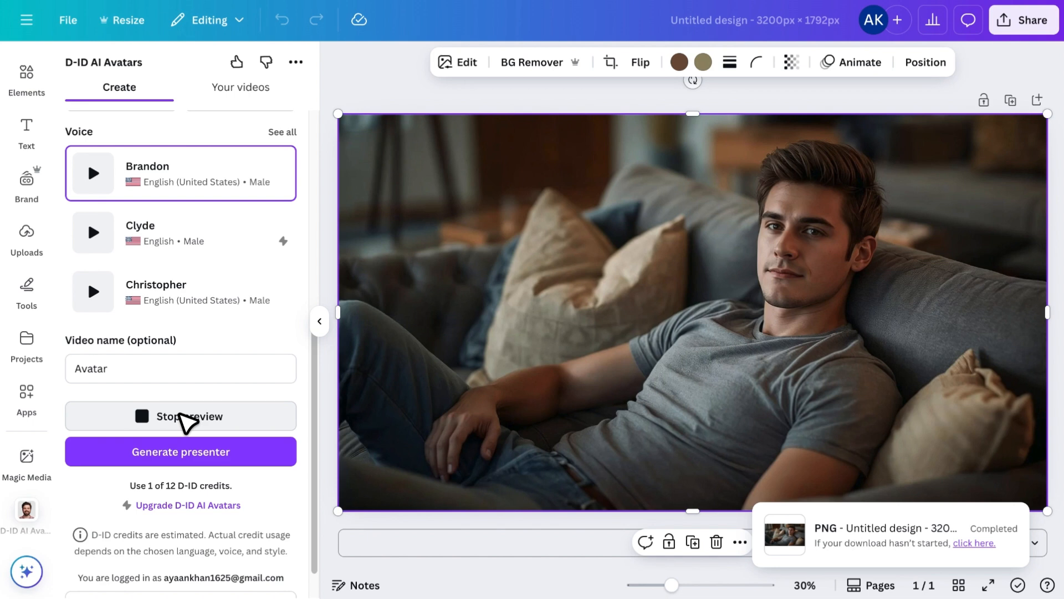
click(181, 416)
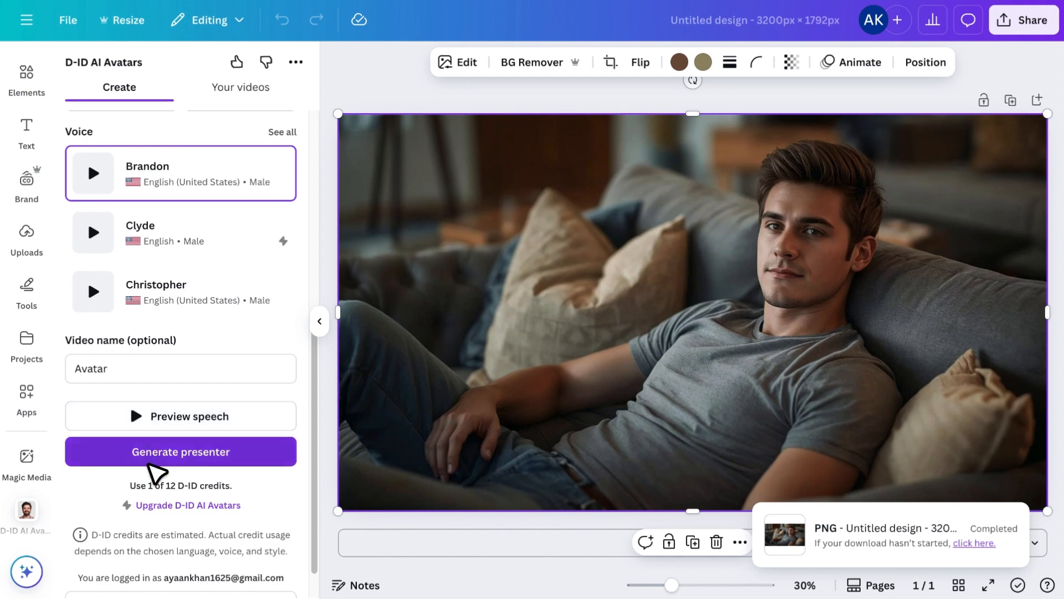
click(181, 452)
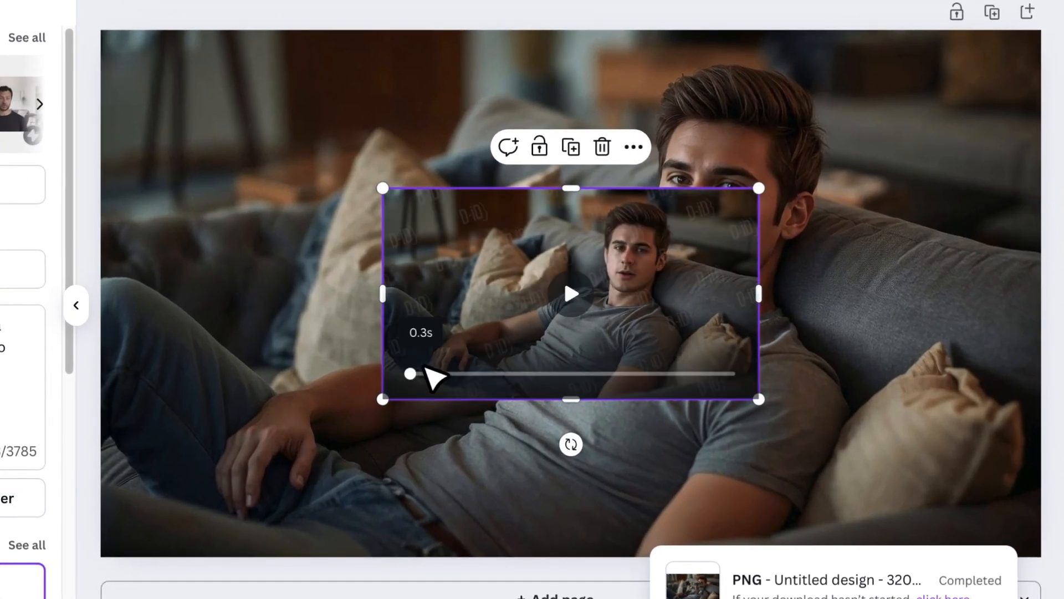
Make the avatar video fill the page, select it and collapse the side panel
right_click(570, 291)
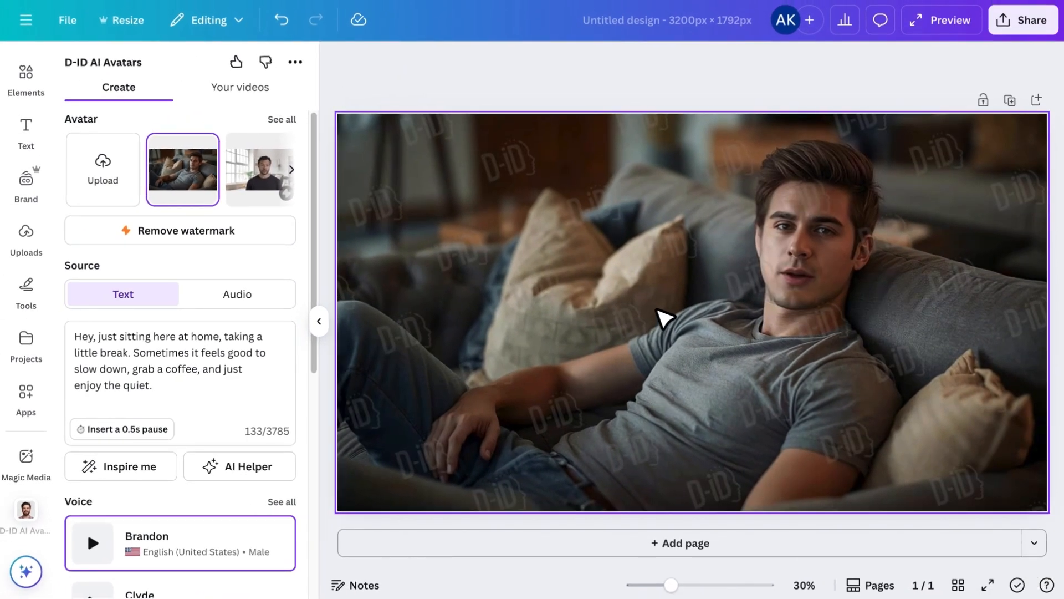
click(687, 312)
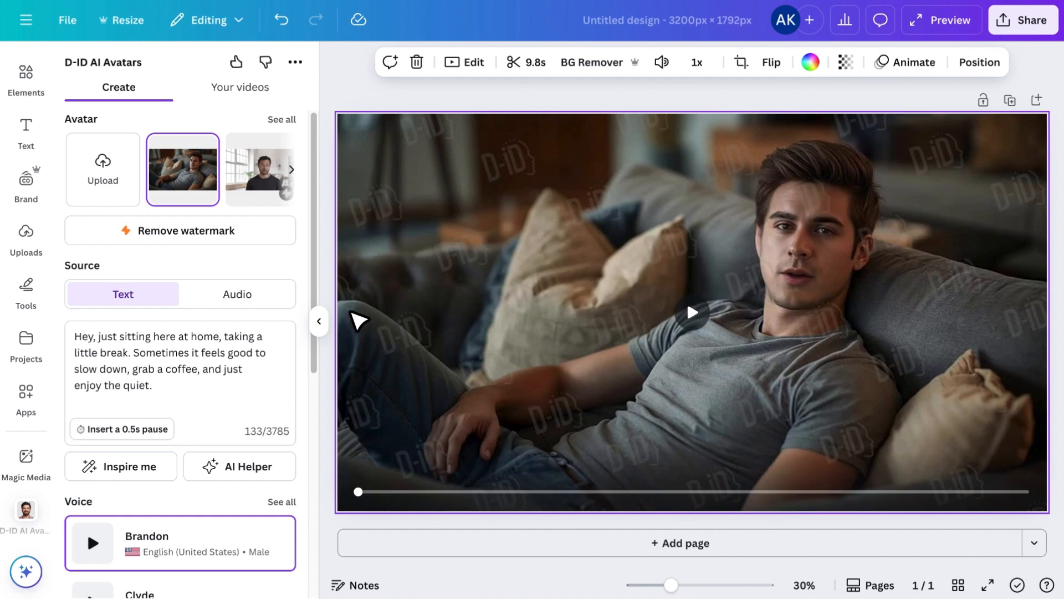
click(318, 321)
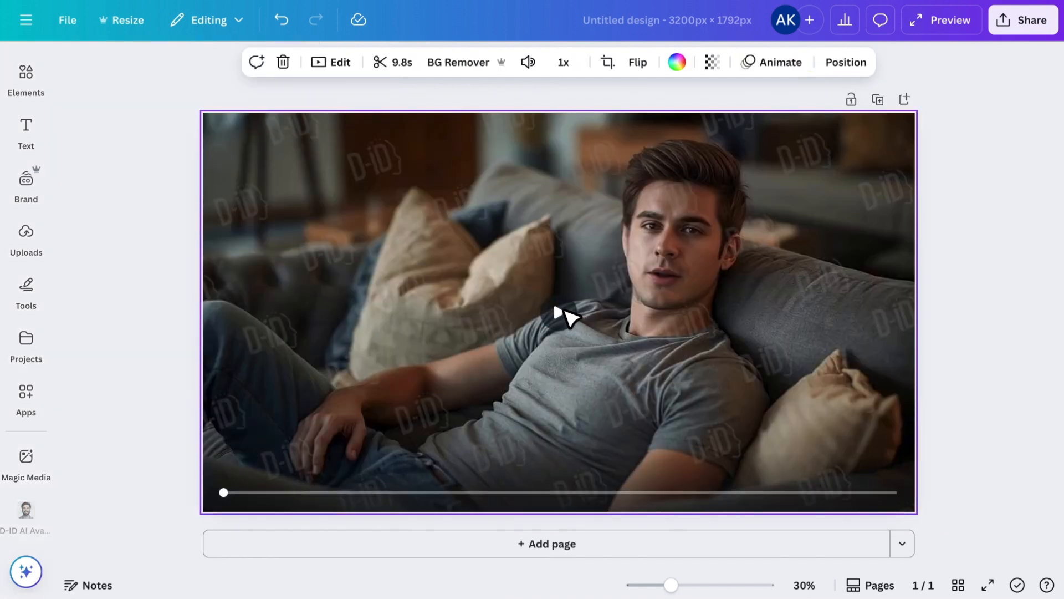
Play the 9.8-second watermarked avatar video and scrub playback to its end
click(562, 316)
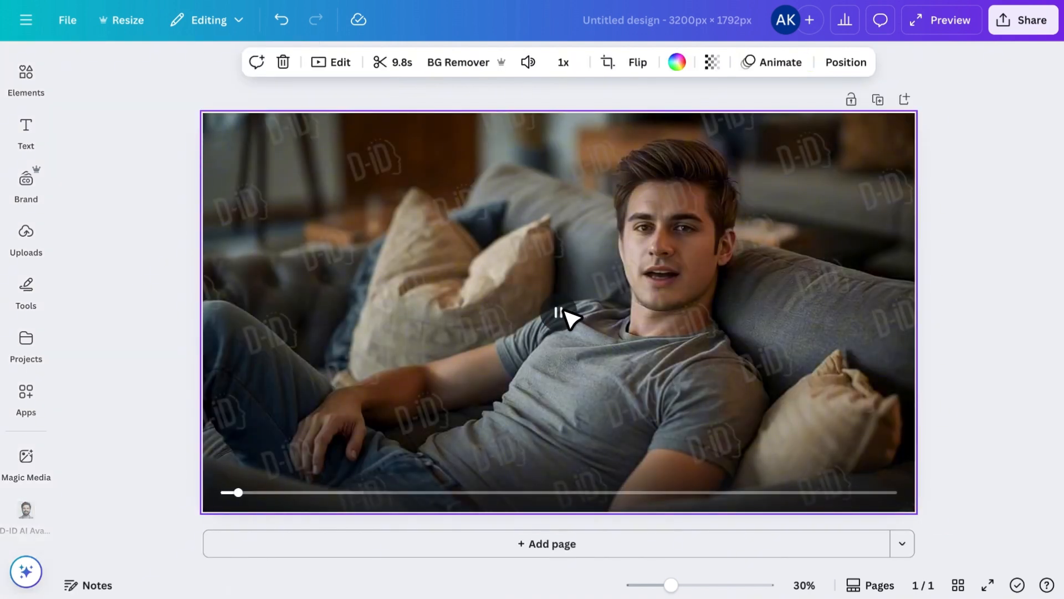
click(558, 314)
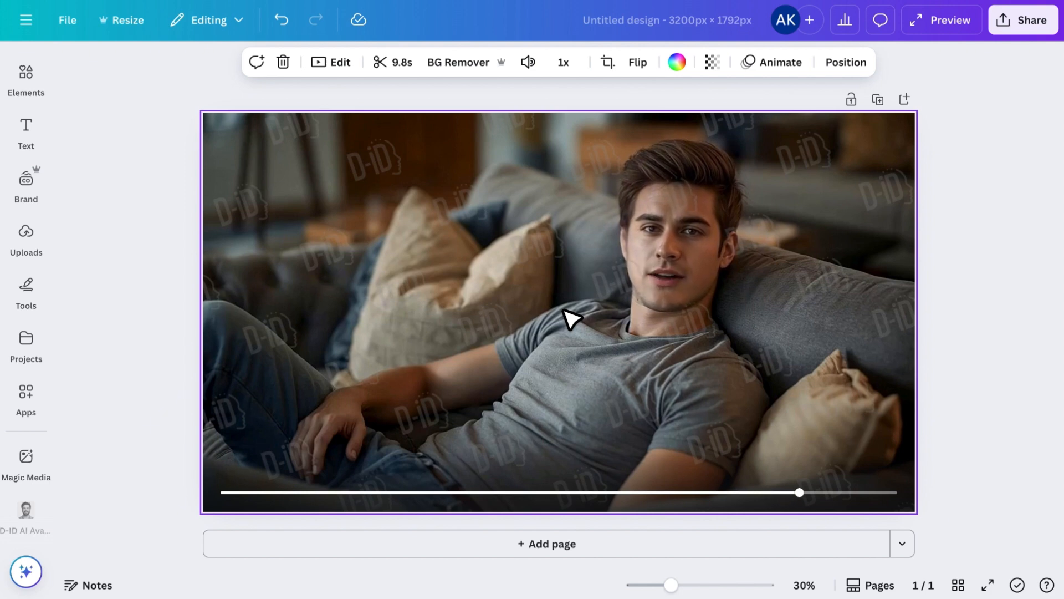
drag(799, 492, 895, 492)
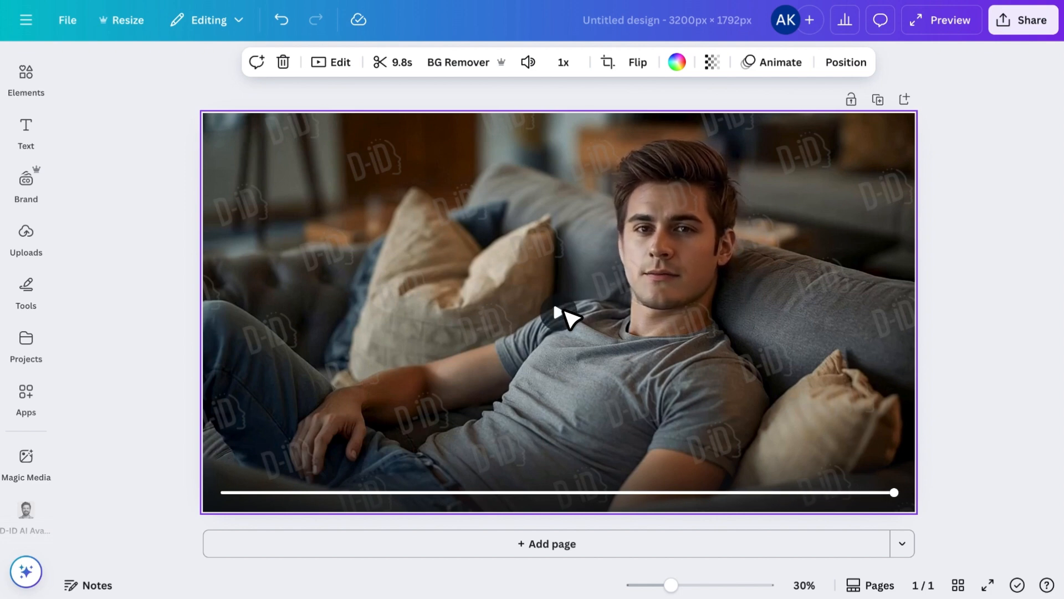
click(204, 343)
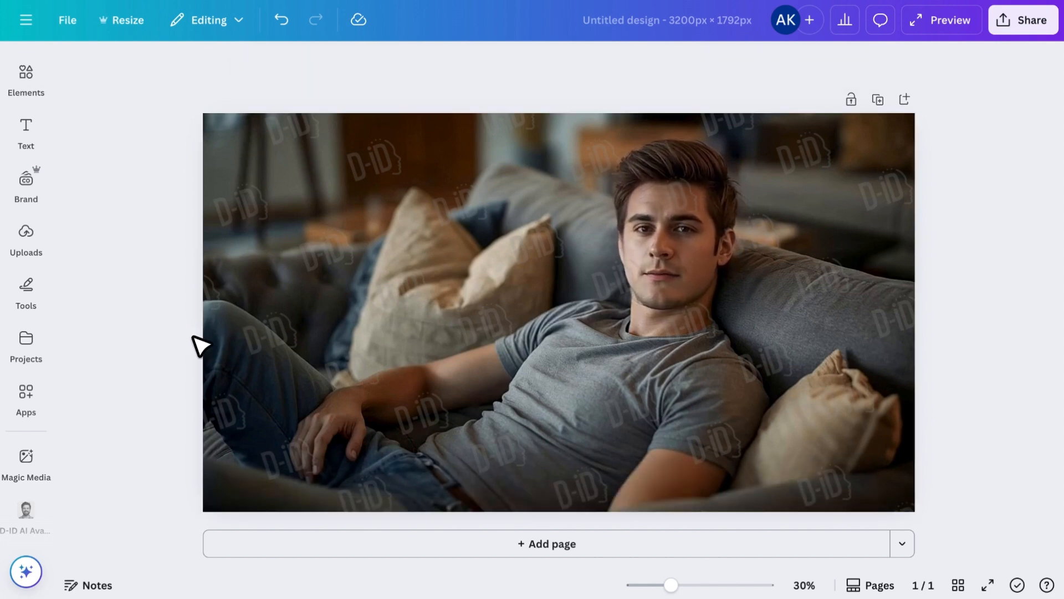
click(557, 313)
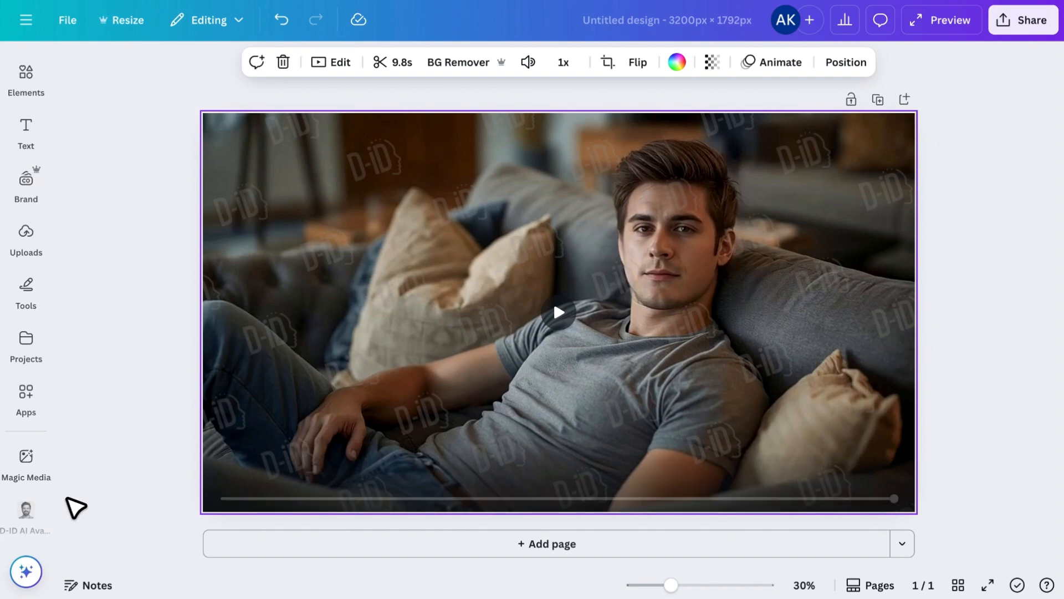
Launch the D-ID plan upgrade from the watermark-removal offer in the D-ID AI Avatars app
click(25, 512)
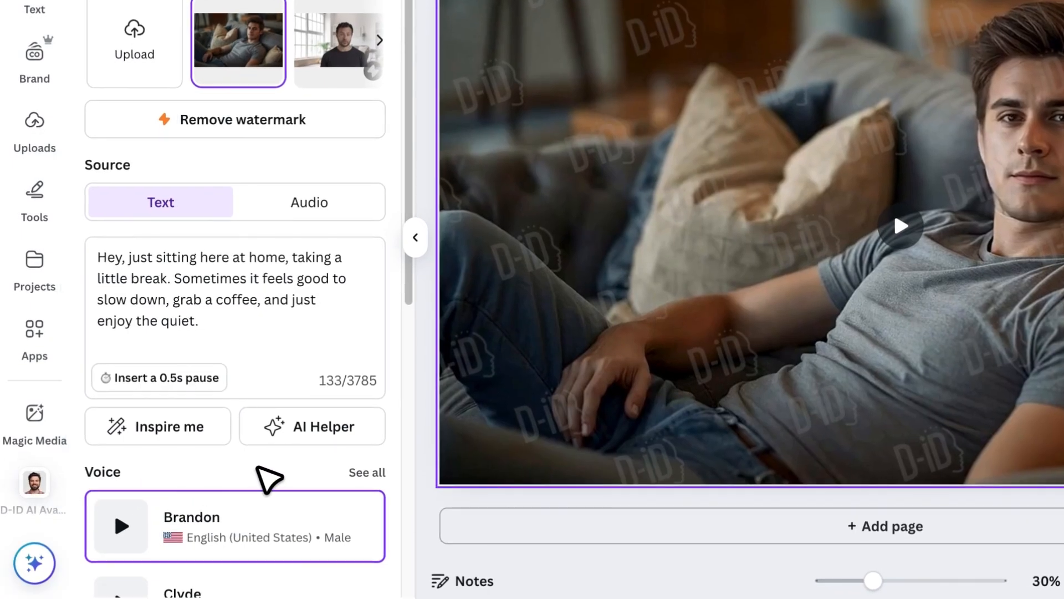
click(241, 120)
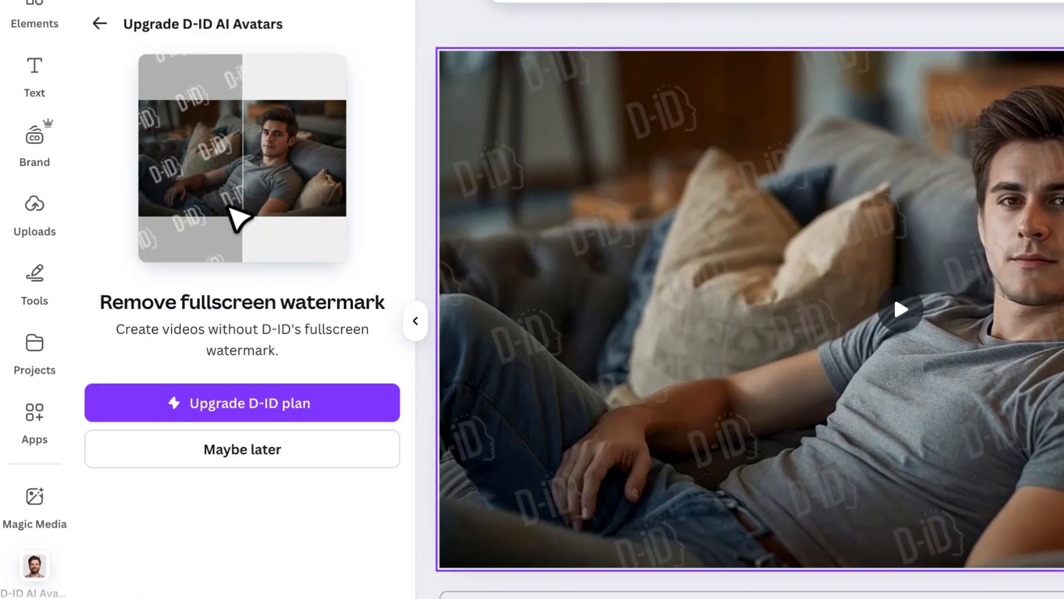
click(242, 401)
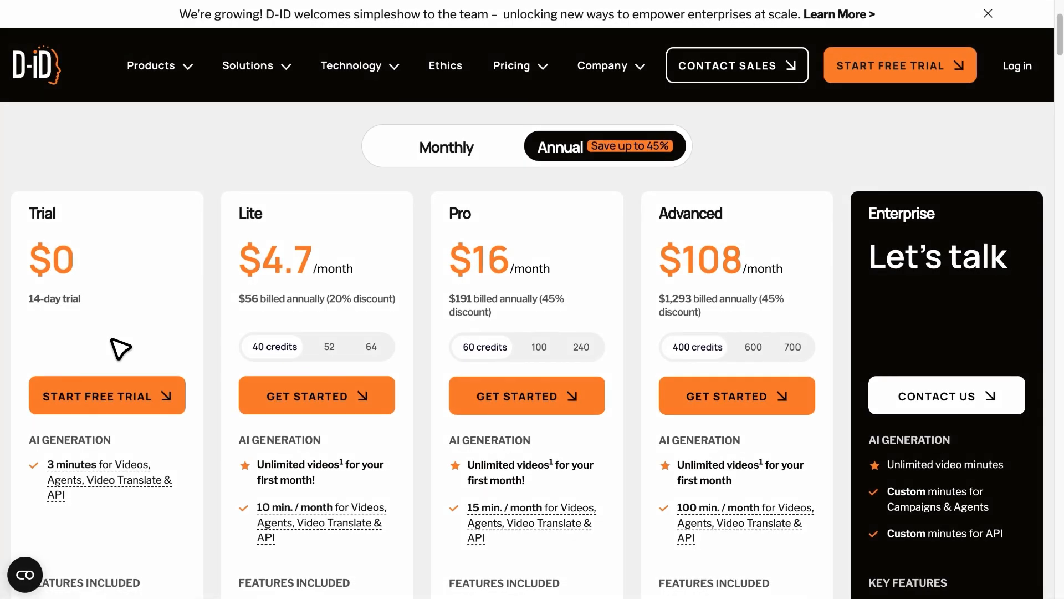
mouse_move(180, 329)
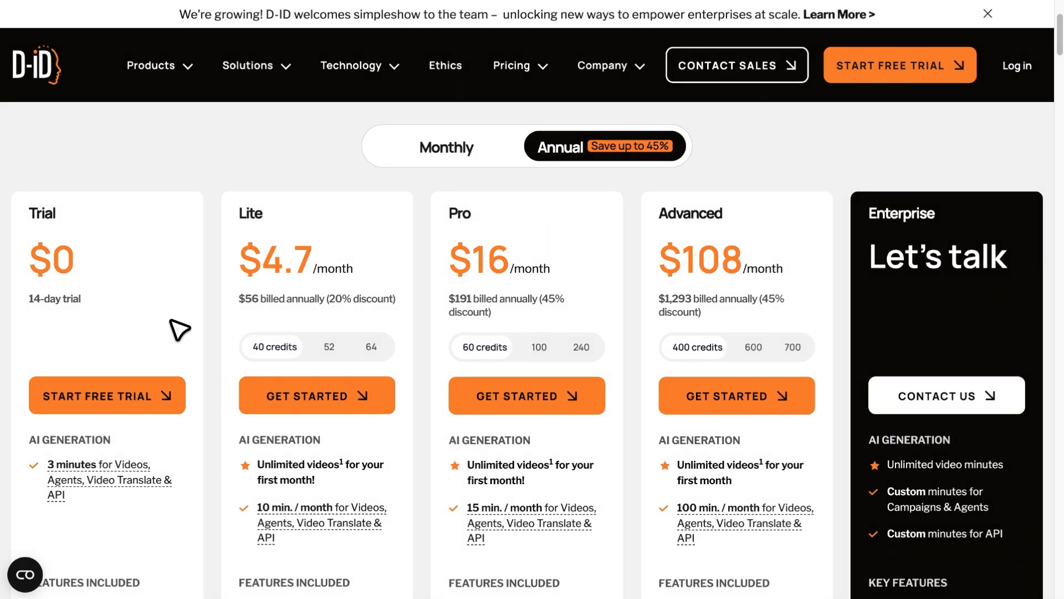
mouse_move(382, 224)
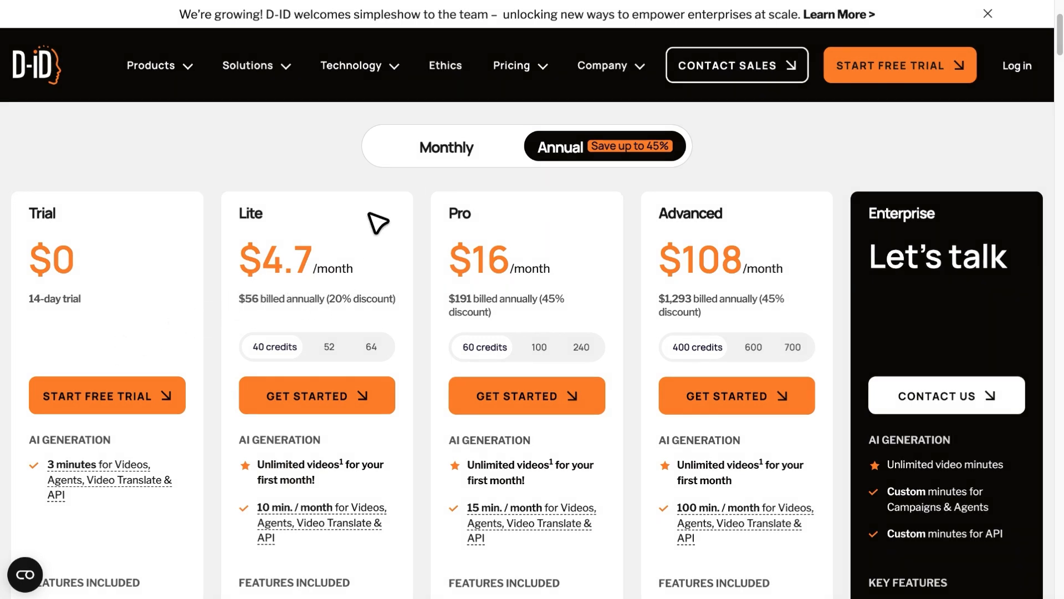
Switch D-ID pricing to monthly billing: Lite $5.9, Pro $29, Advanced $196
click(445, 147)
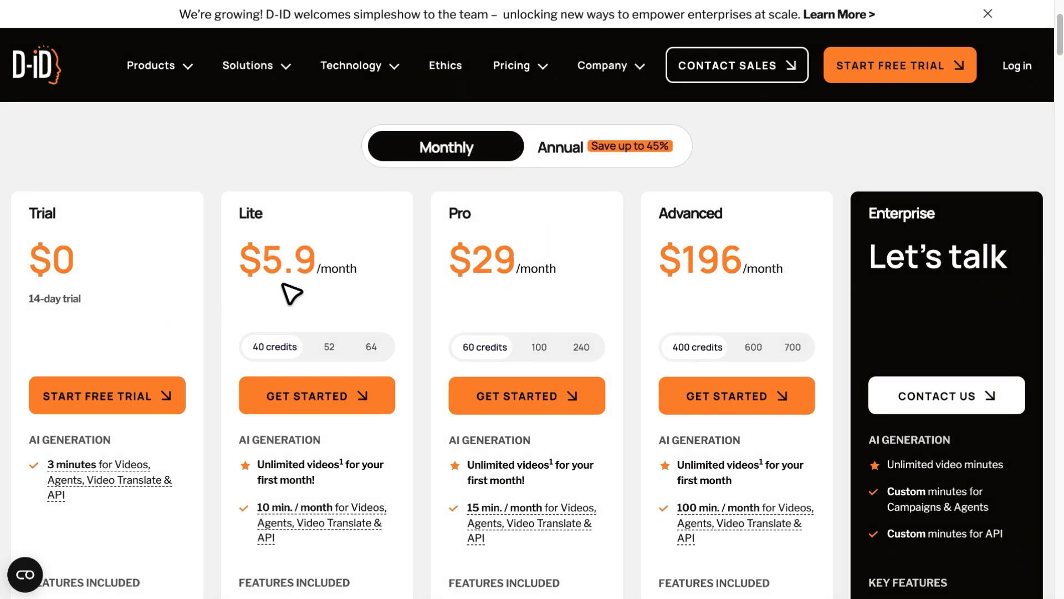
mouse_move(285, 299)
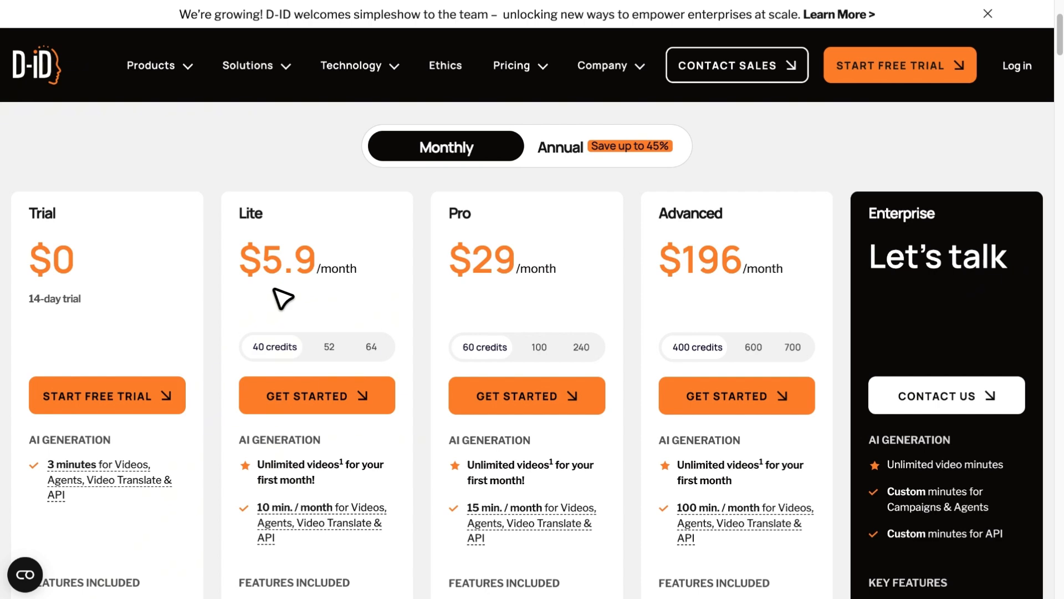